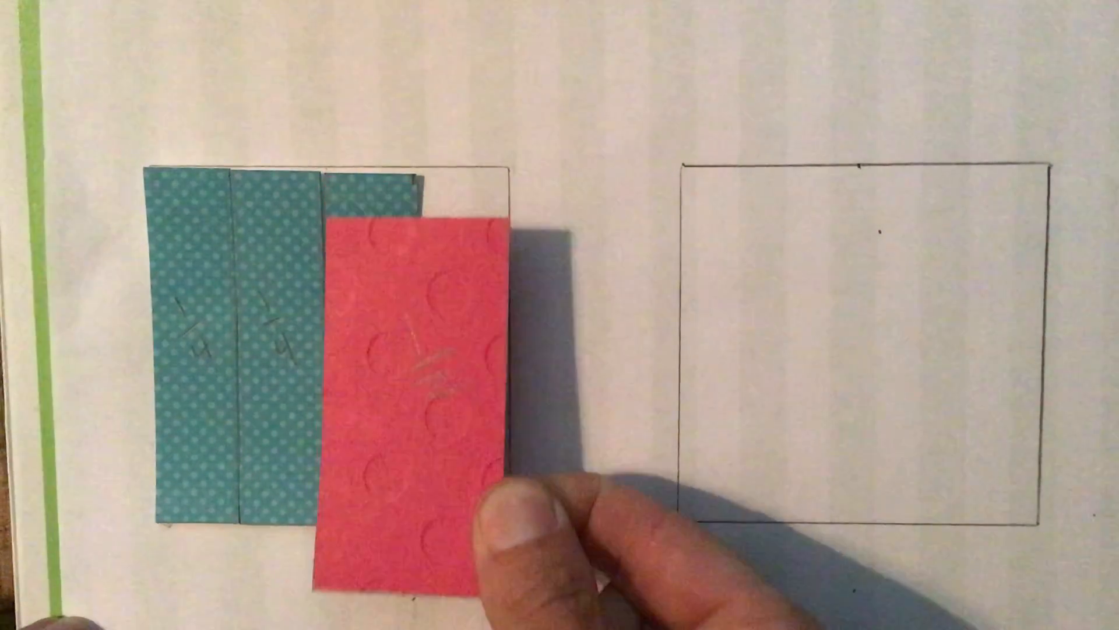
pyautogui.moveTo(400, 393); pyautogui.dragTo(770, 322)
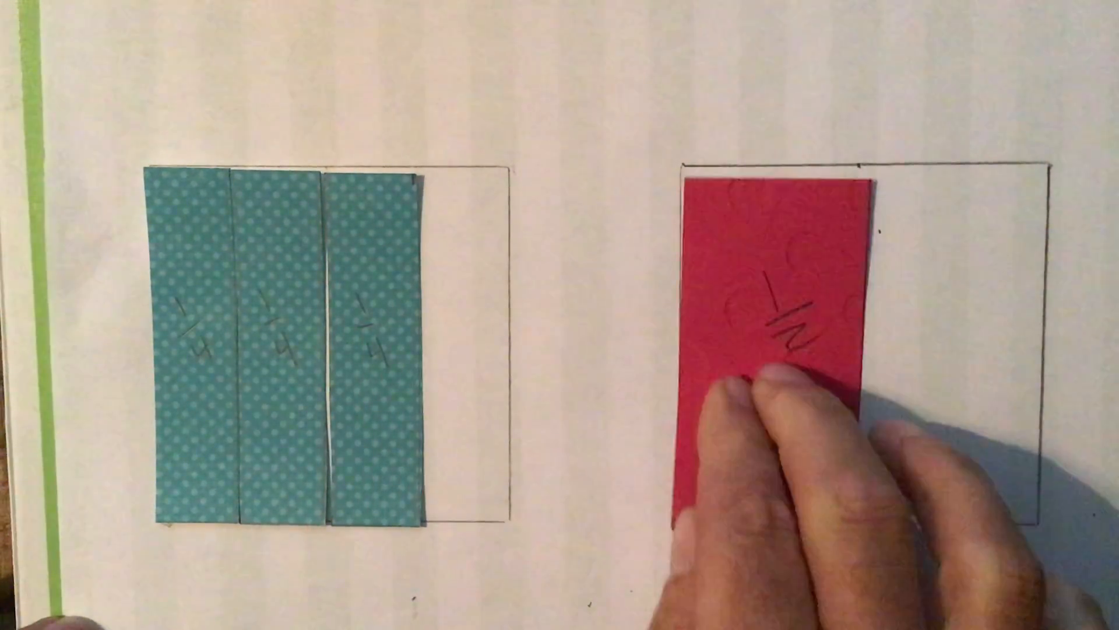